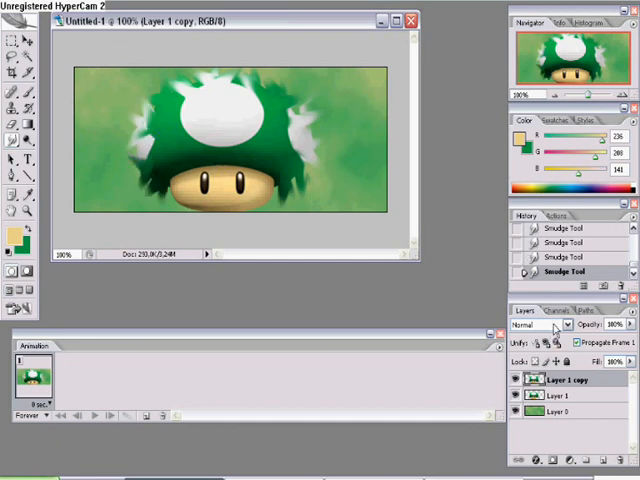
- Blend and duplicate the glow layer, reorder it under the mushroom, and duplicate the background layer
{"action": "left_click", "coordinate": [540, 324]}
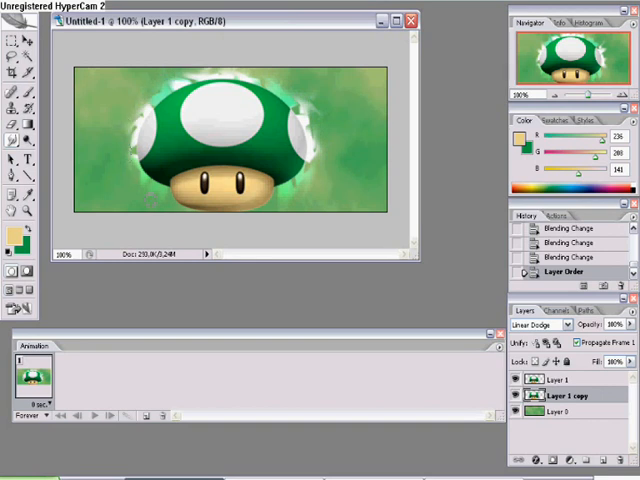
{"action": "left_click", "coordinate": [560, 378]}
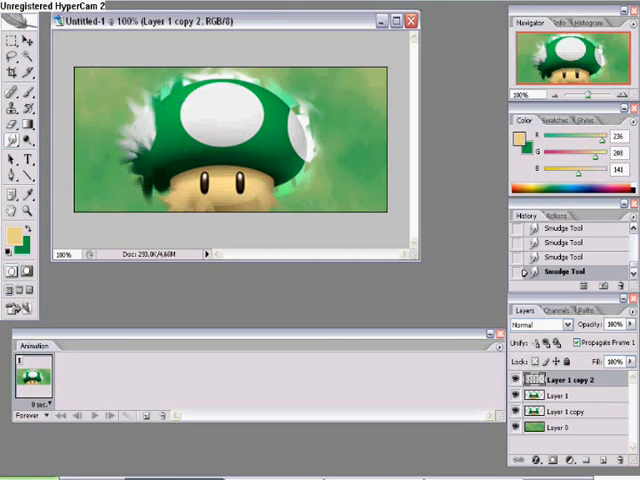
{"action": "left_click", "coordinate": [292, 150]}
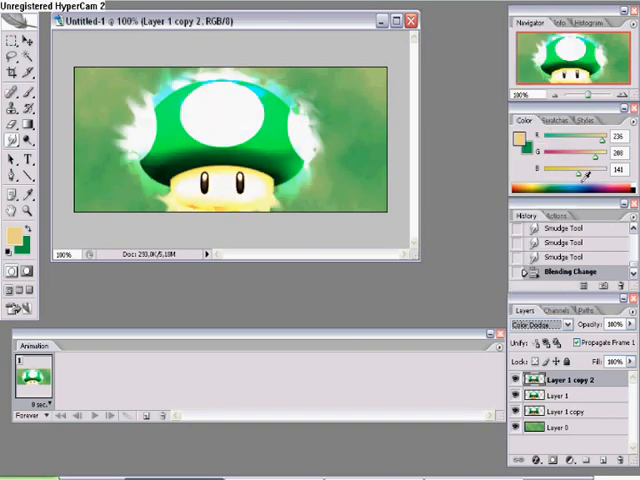
{"action": "left_click", "coordinate": [540, 324]}
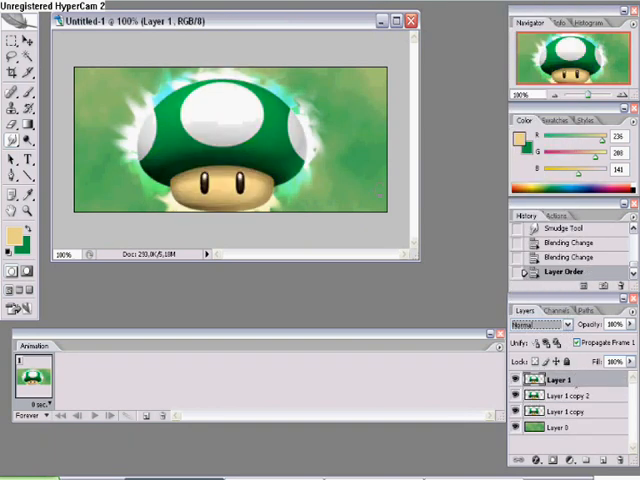
{"action": "left_click", "coordinate": [612, 324]}
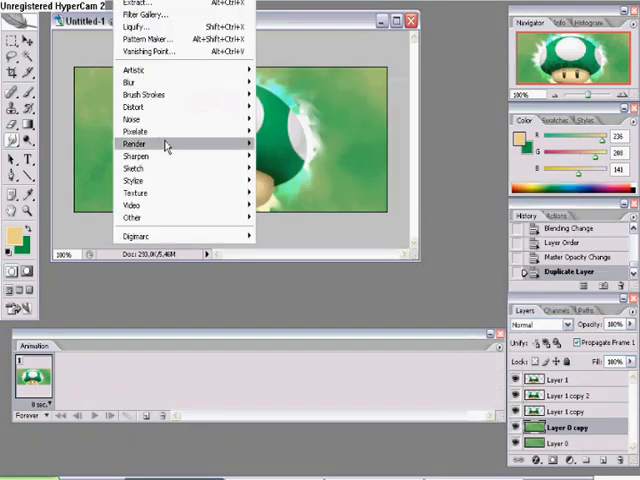
{"action": "mouse_move", "coordinate": [136, 180]}
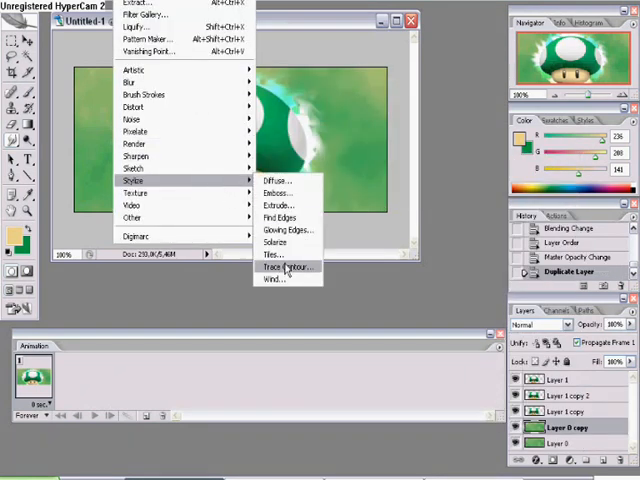
- Apply the Tiles stylize filter to the background copy layer
{"action": "left_click", "coordinate": [272, 254]}
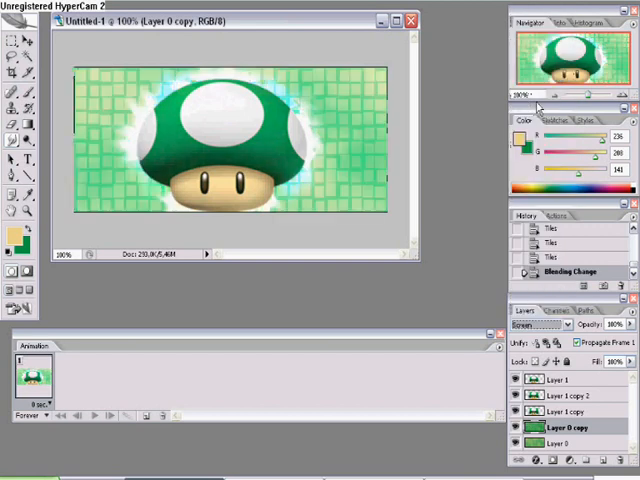
{"action": "left_click", "coordinate": [540, 324]}
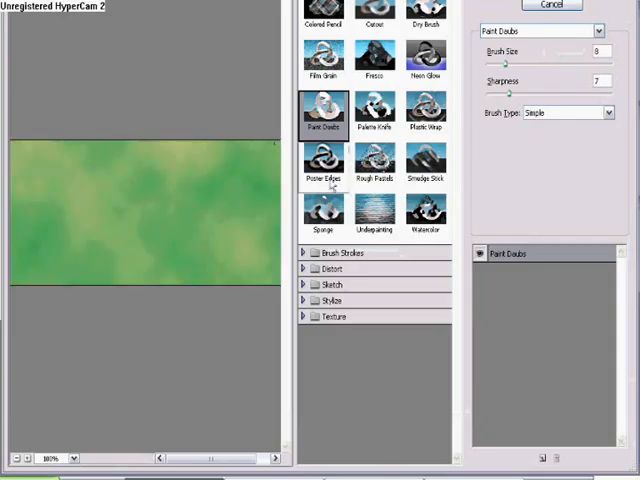
- Apply the Paint Daubs texture to darken the background
{"action": "left_click", "coordinate": [424, 56]}
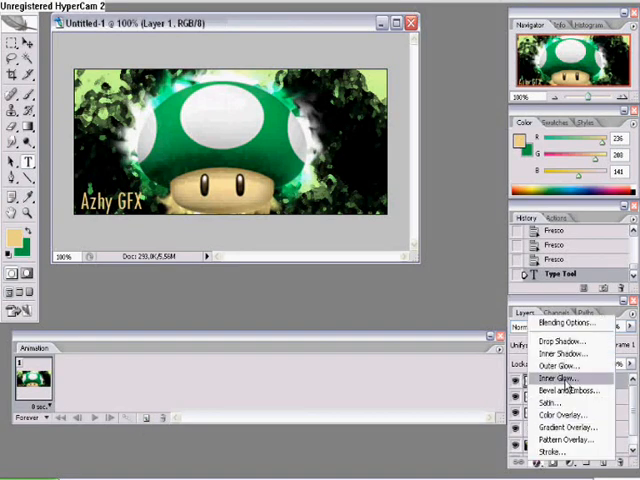
- Add a layer effect style to the 'Azhy GFX' text
{"action": "left_click", "coordinate": [562, 368]}
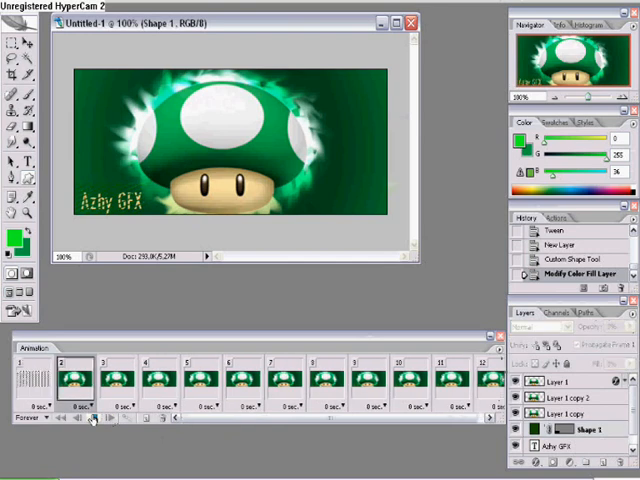
- Export the animated banner through Save for Web as an optimized GIF
{"action": "left_click", "coordinate": [18, 8]}
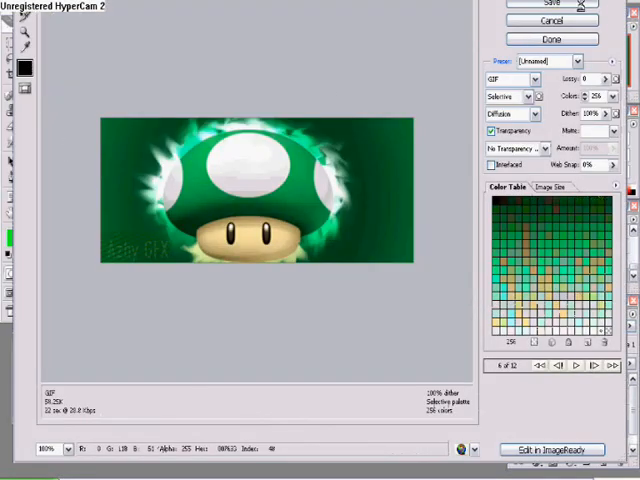
{"action": "left_click", "coordinate": [550, 4]}
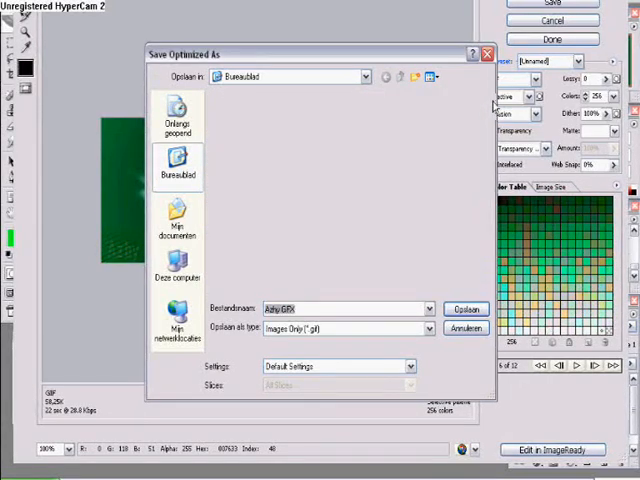
{"action": "left_click", "coordinate": [464, 308]}
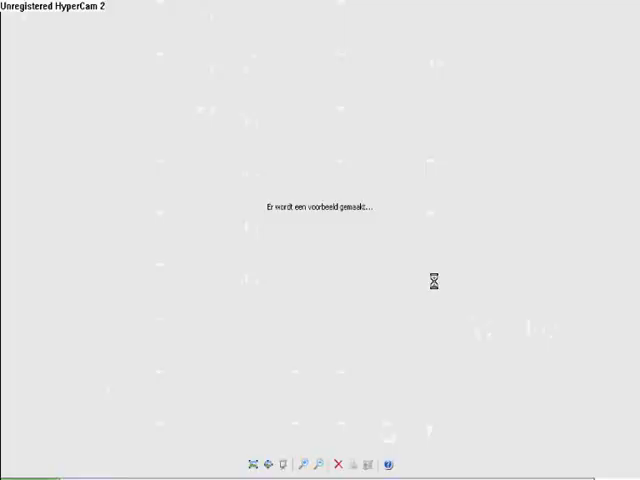